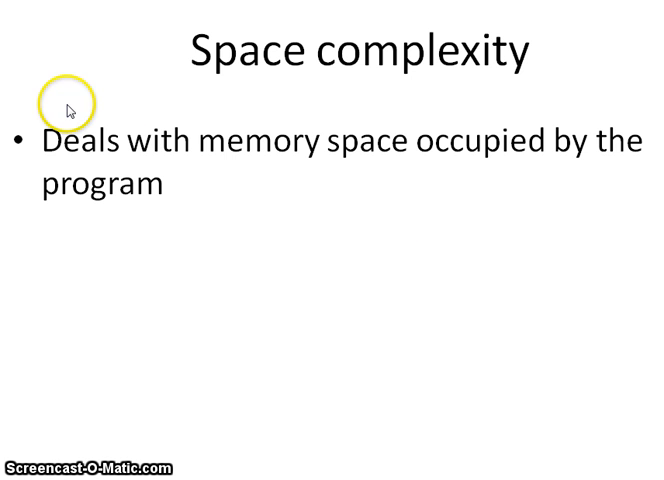
mouse_move(296, 180)
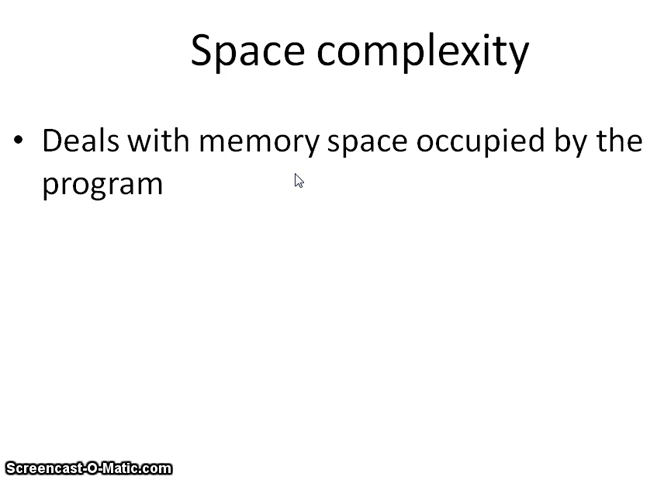
Step: Advance the slide show from the space complexity definition to the temporary-variable swap slide
key(Right)
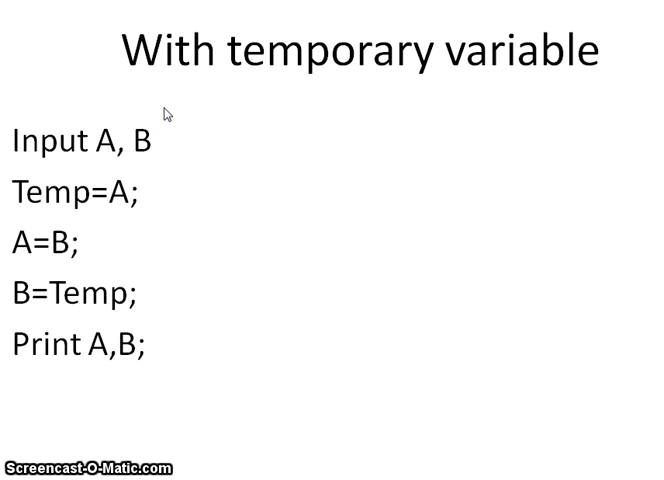
Step: Advance through the temporary-variable swap slide toward the swap-without-temporary-variable slide
click(124, 140)
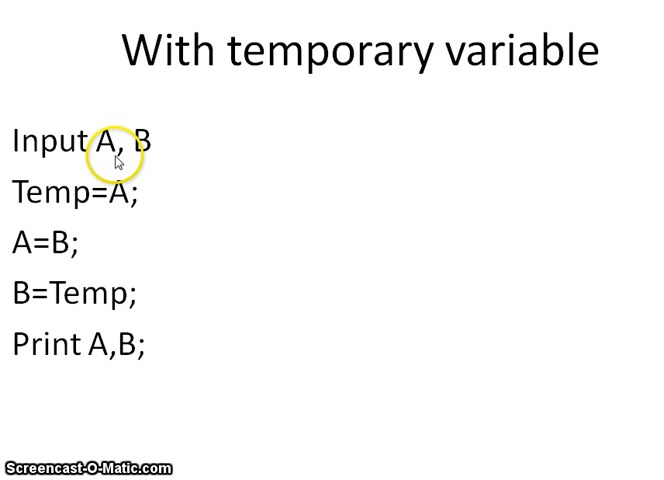
mouse_move(26, 224)
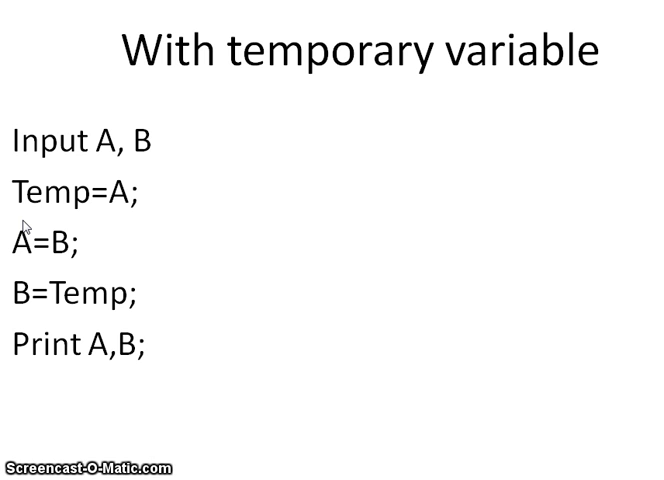
click(48, 200)
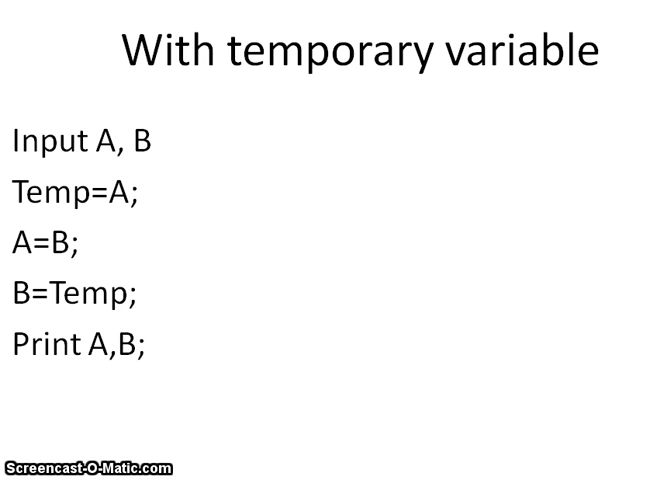
mouse_move(204, 168)
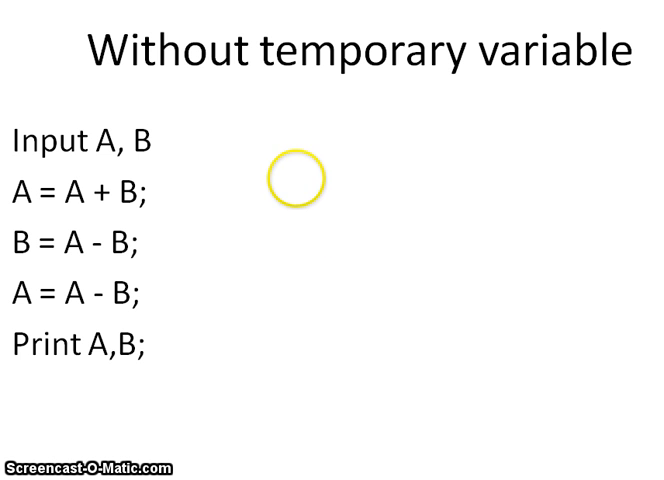
mouse_move(130, 168)
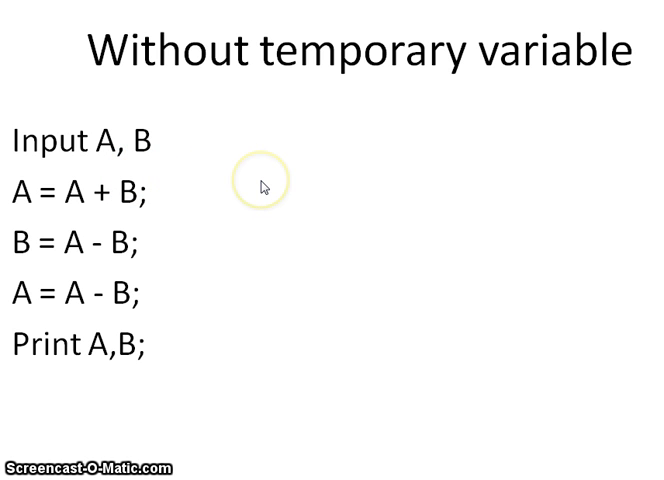
mouse_move(266, 188)
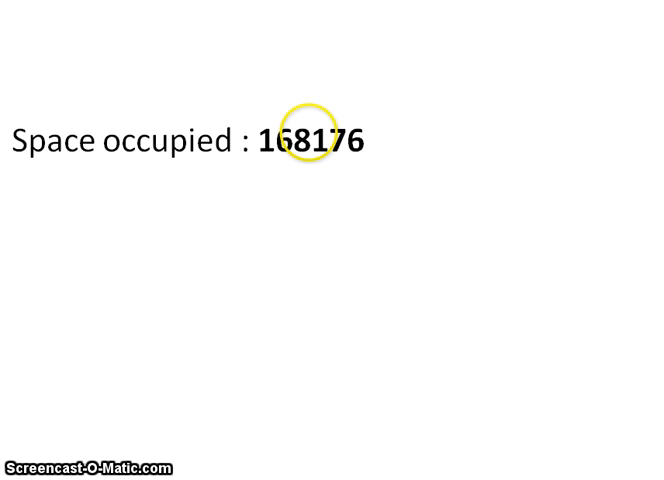
mouse_move(216, 100)
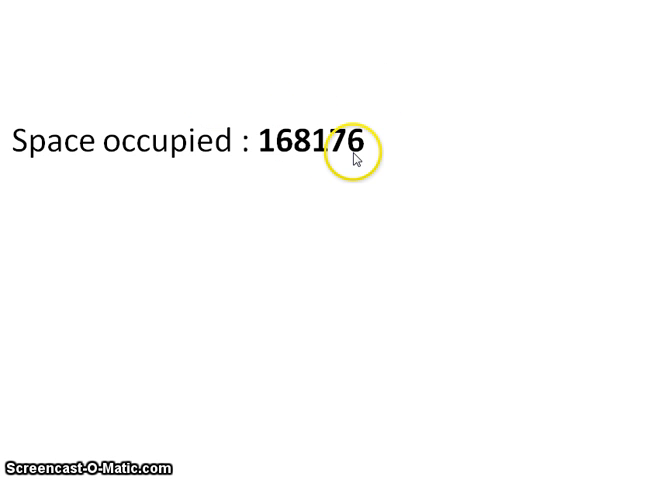
mouse_move(320, 156)
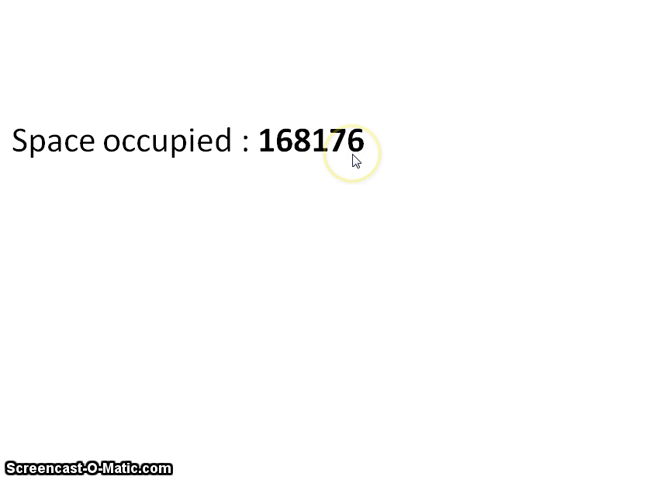
Step: Advance to the 'Space occupied: 168176' slide following the swap-without-temporary-variable algorithm
click(352, 160)
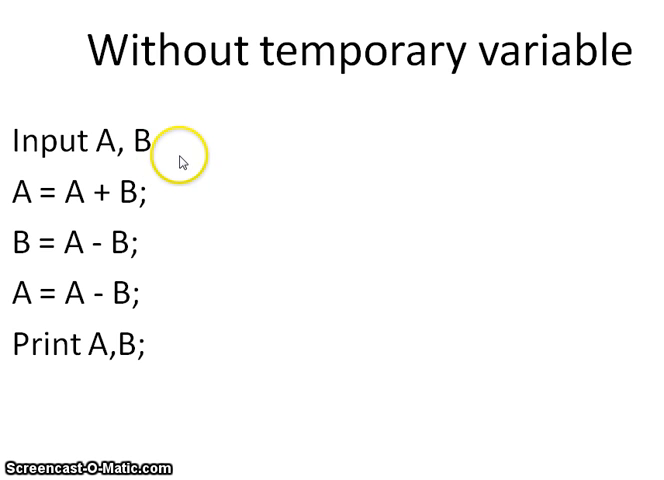
mouse_move(212, 164)
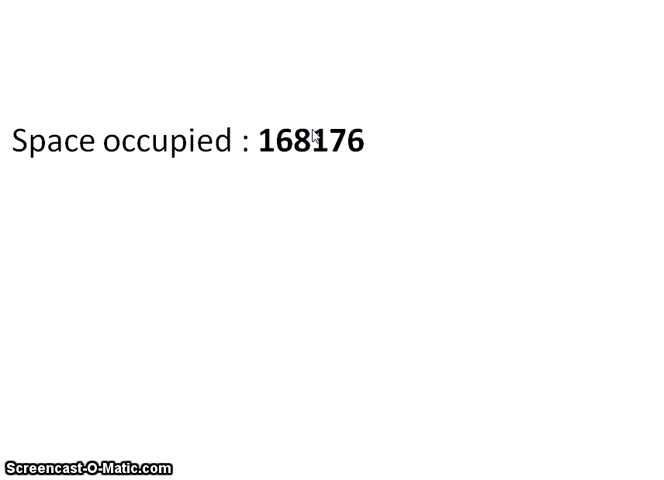
click(330, 154)
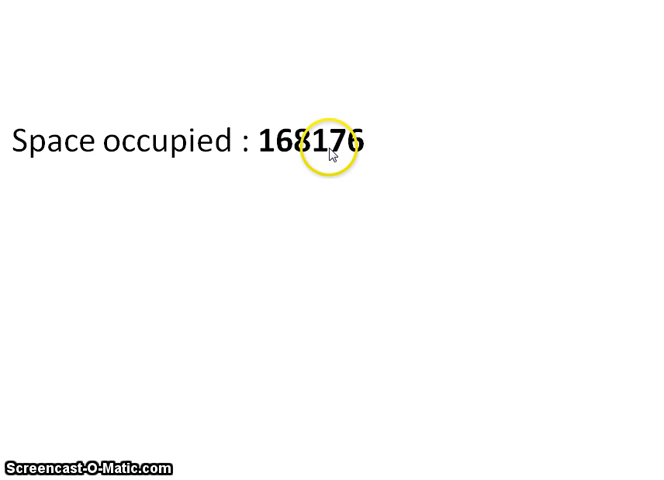